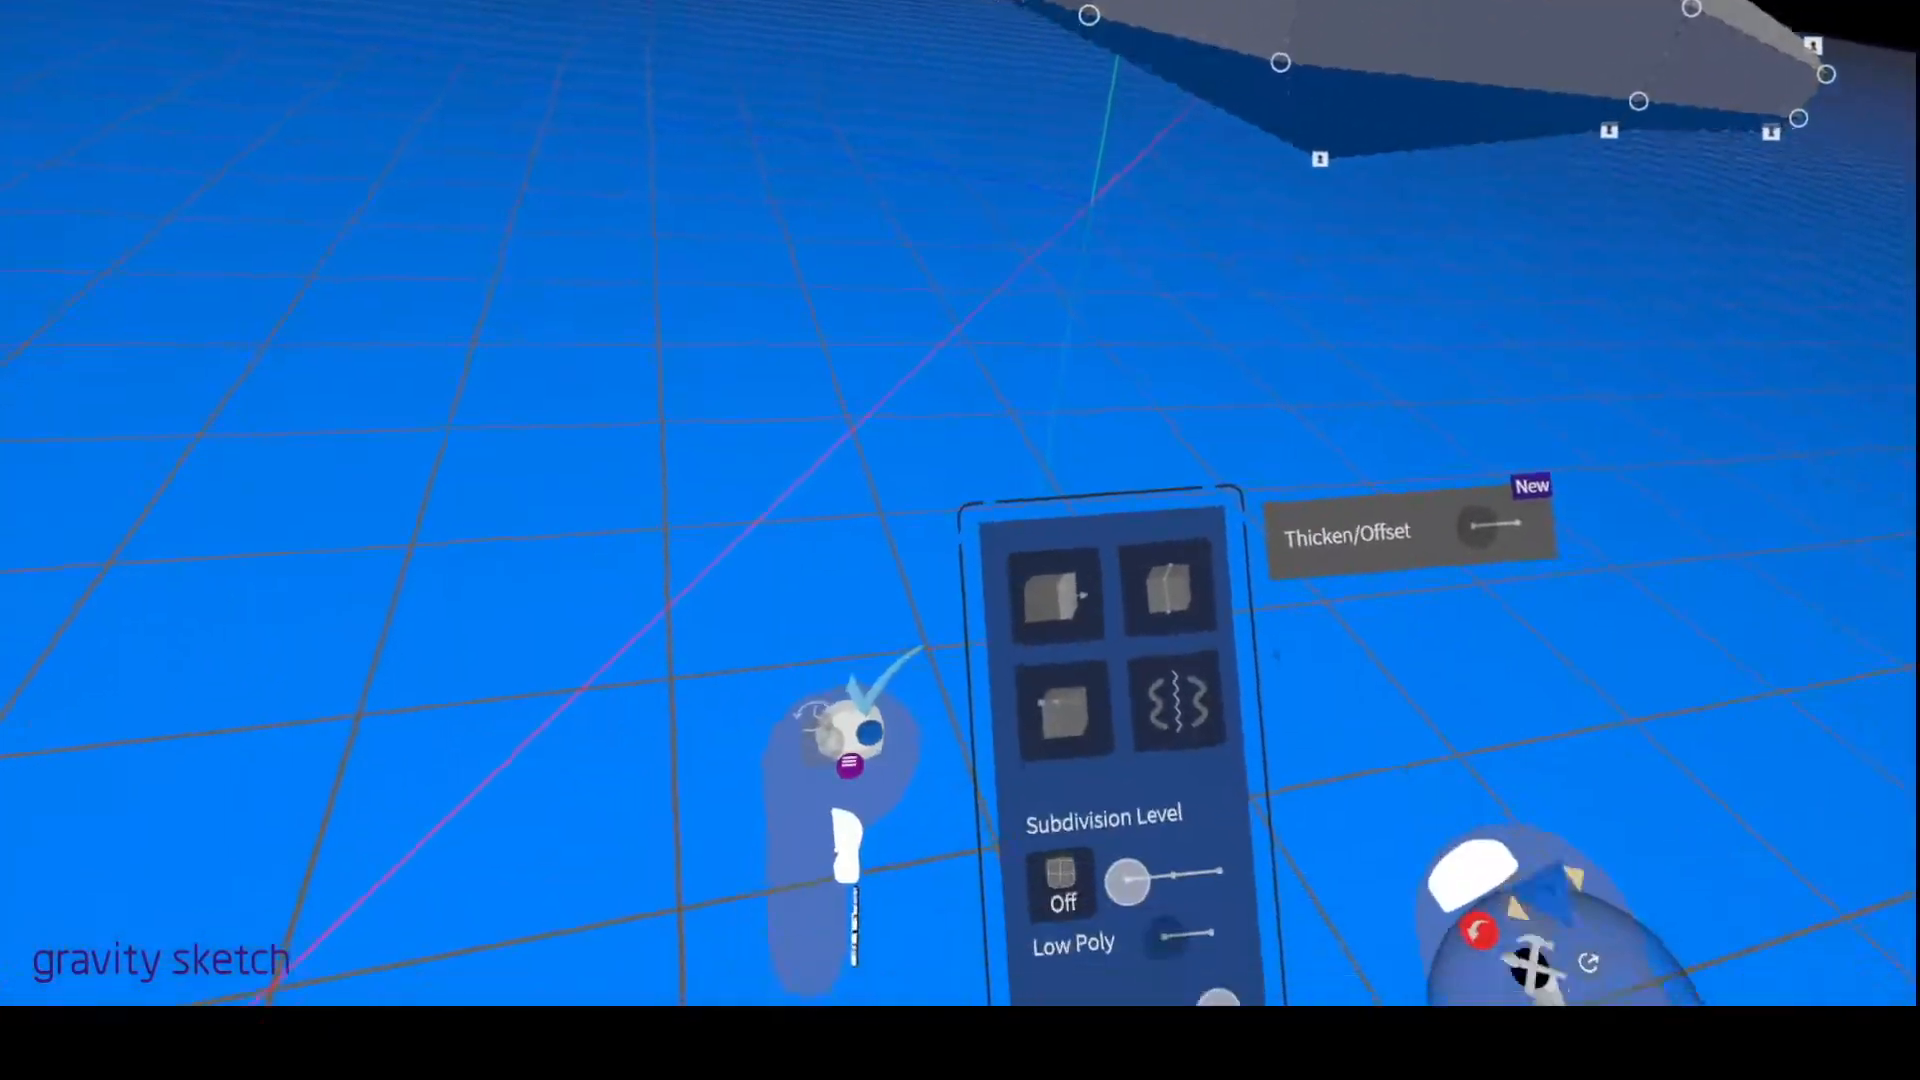
Nudge vertices on the pale quad strip between the lower cut-outs to hug their borders.
click(1090, 882)
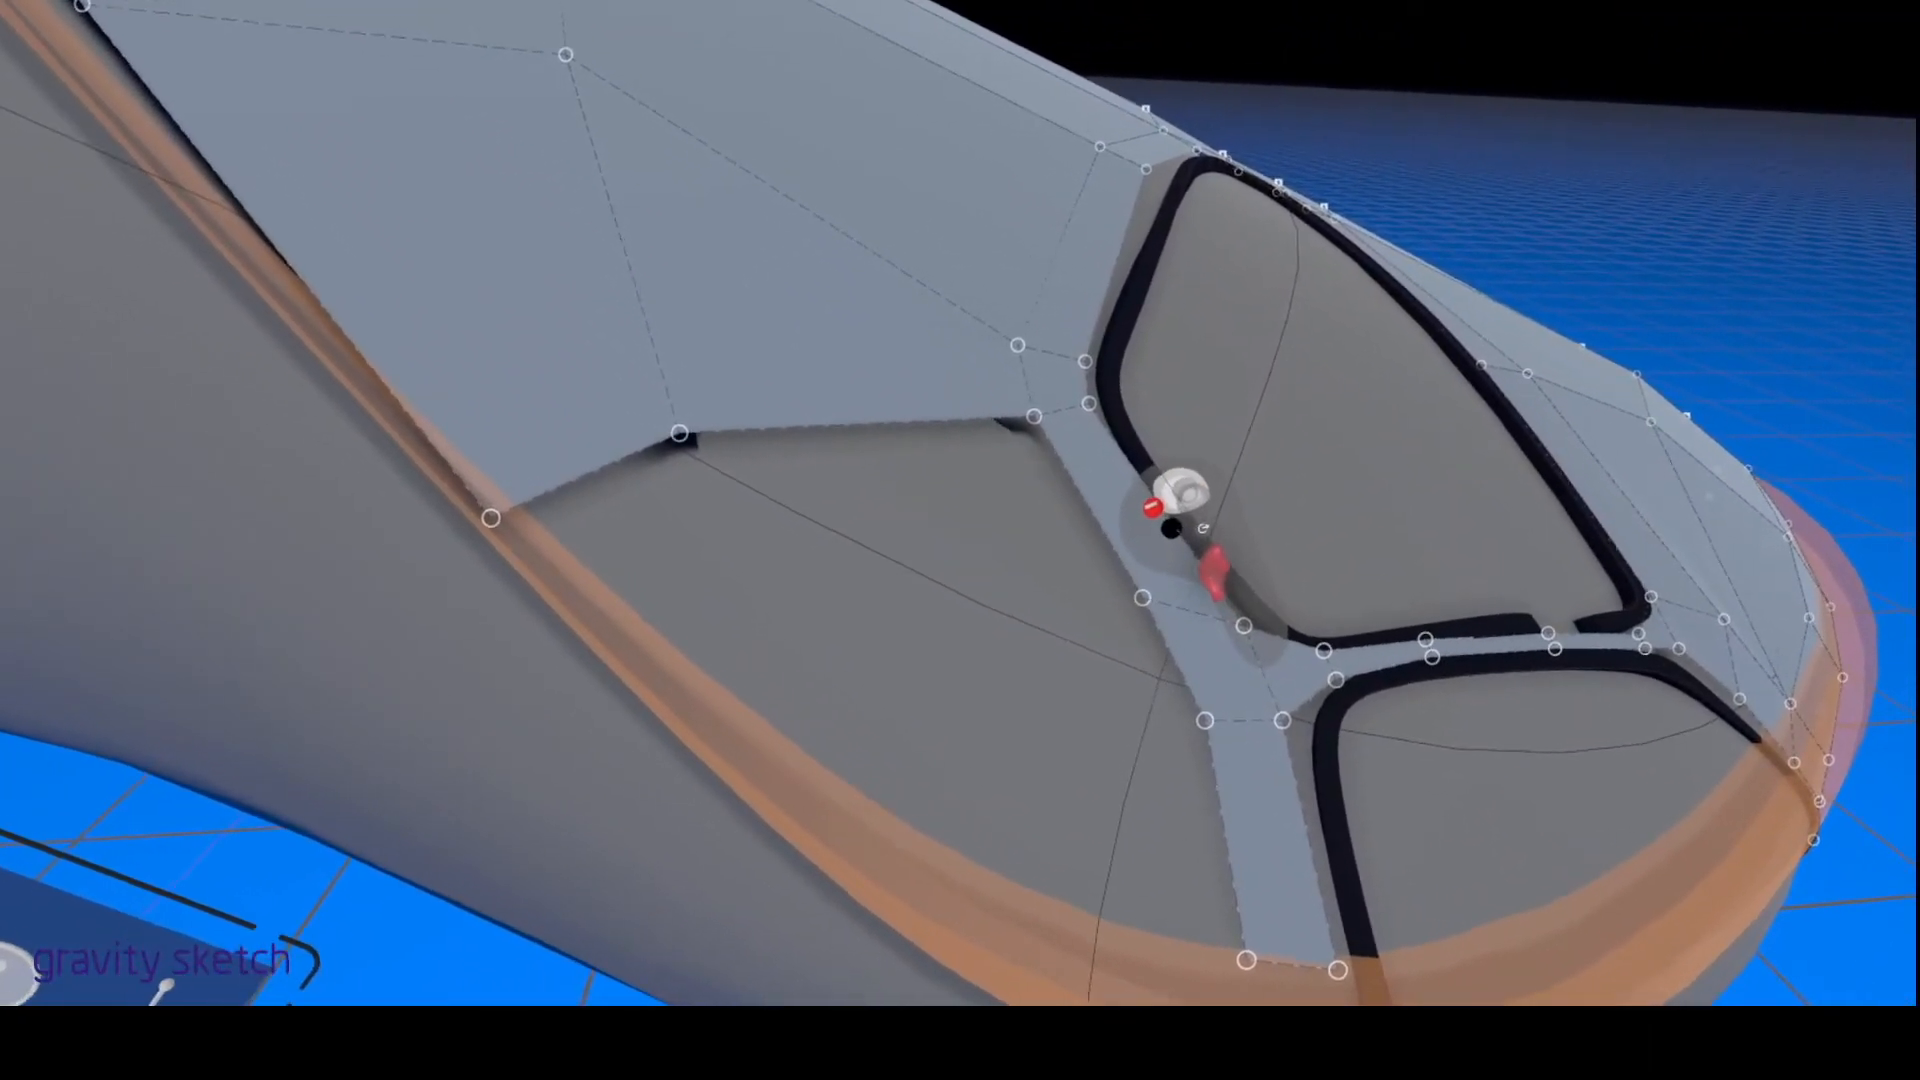
mouse_move(1285, 624)
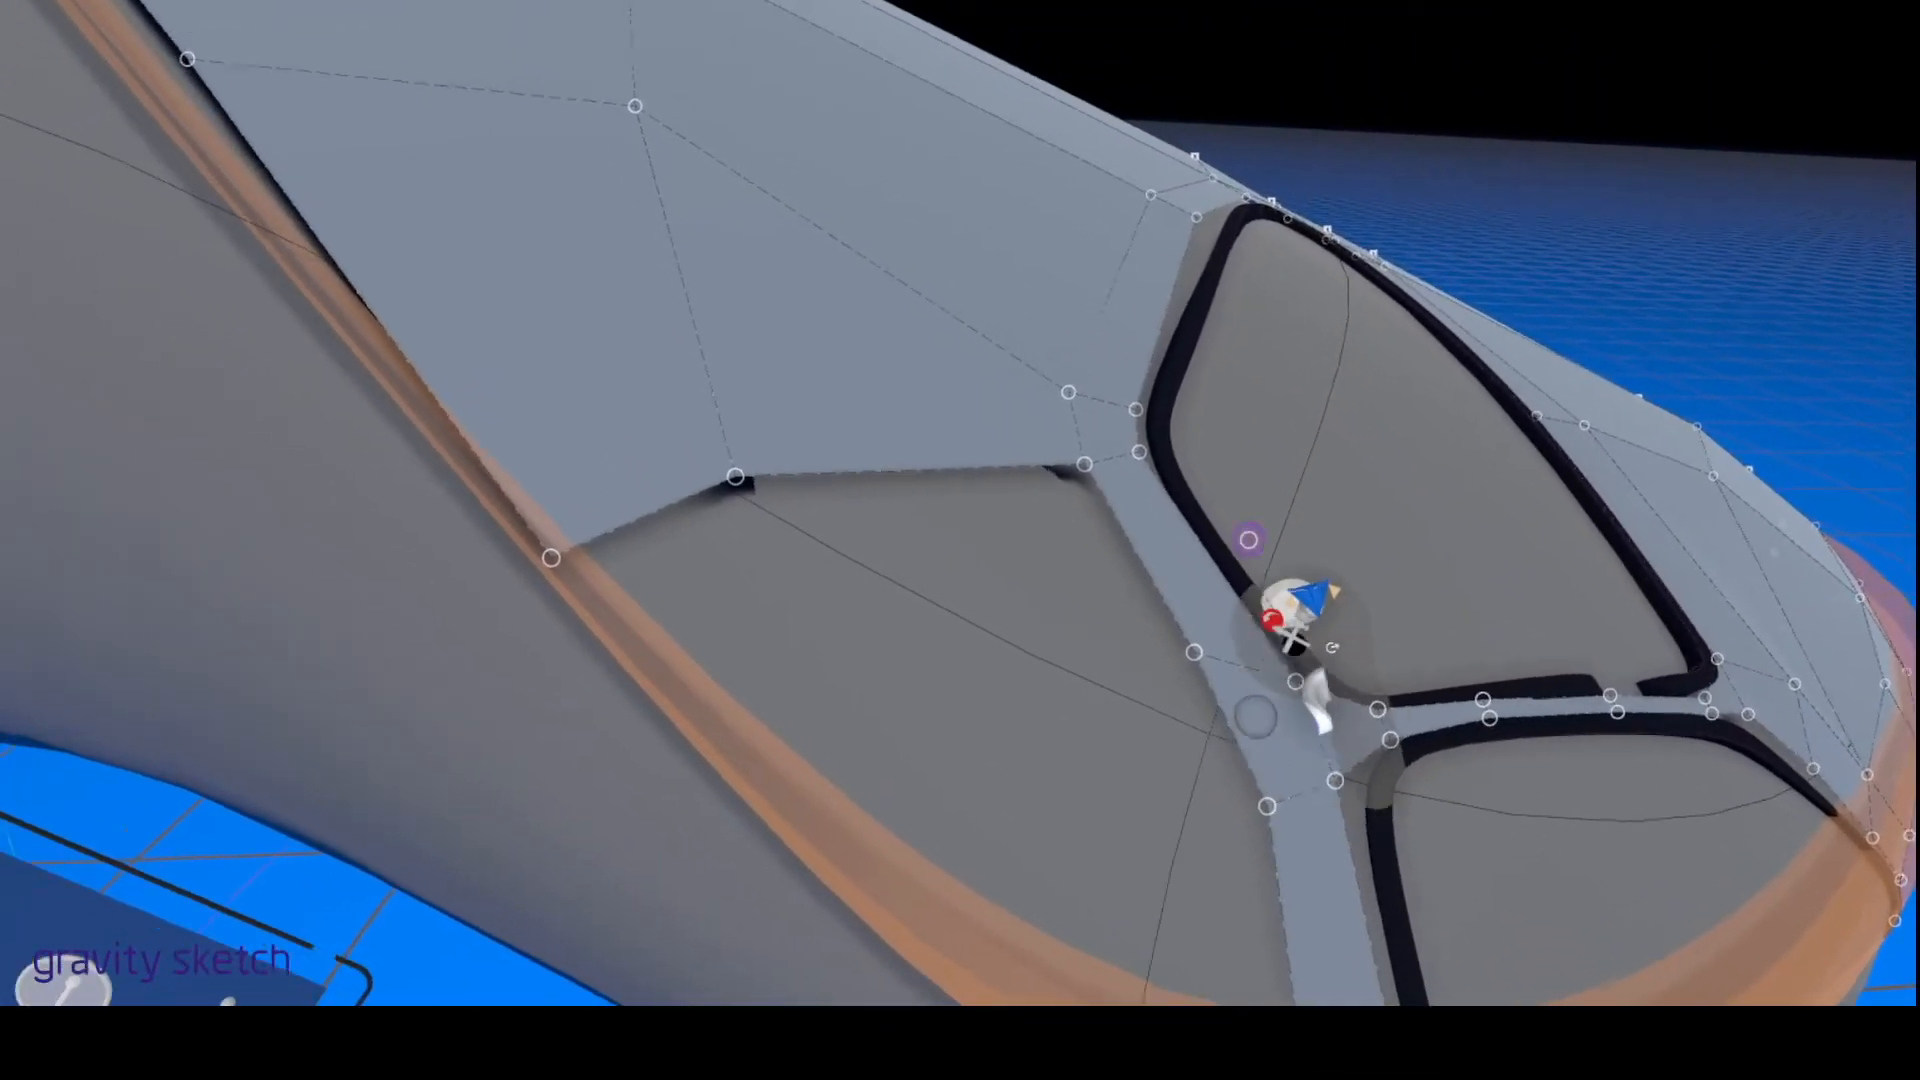